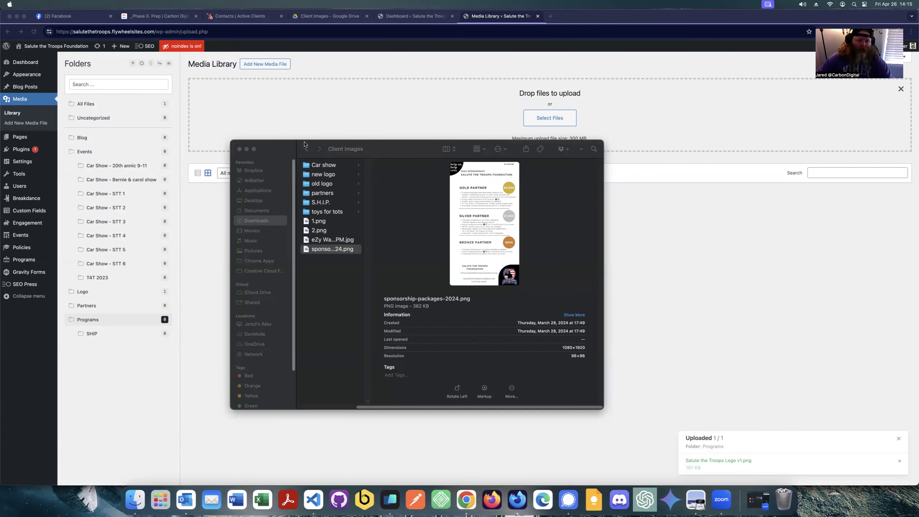
# Browse Car show › 20th annic 9-11 in Finder and preview IMG_7515.JPG.
pyautogui.click(324, 164)
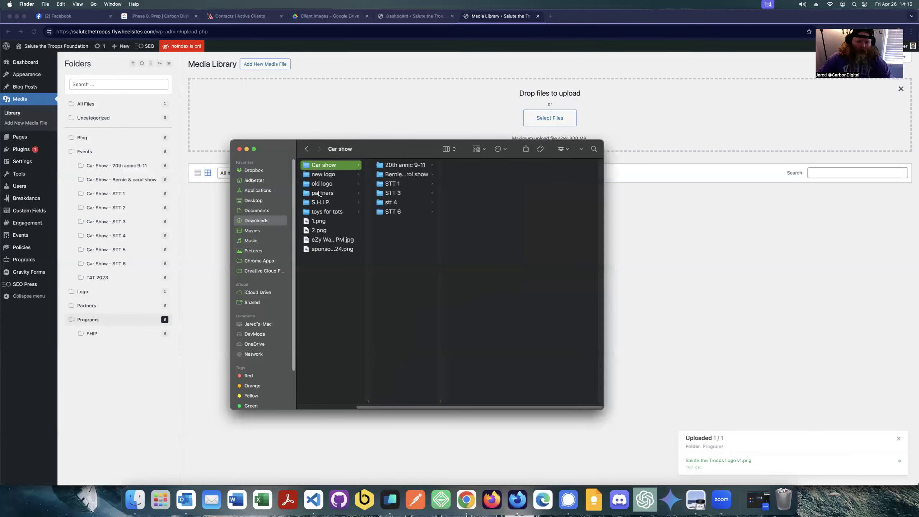
pyautogui.click(404, 165)
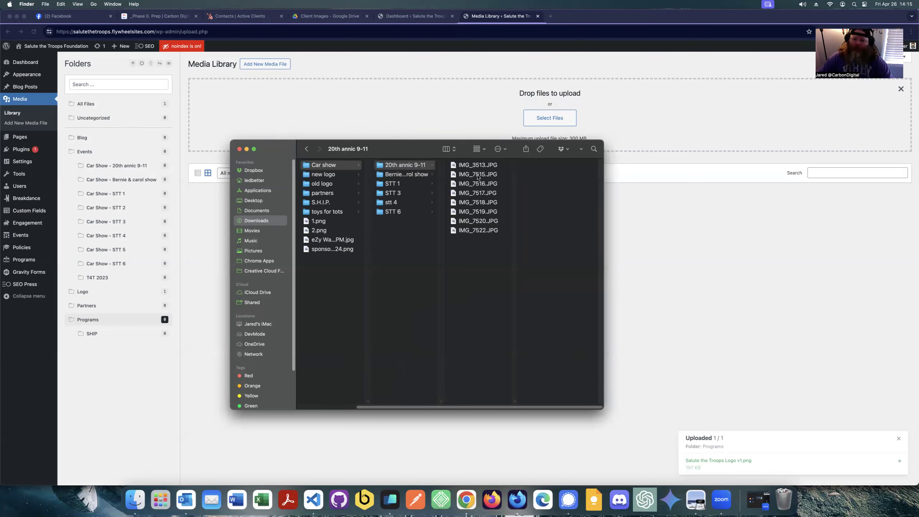
pyautogui.click(478, 174)
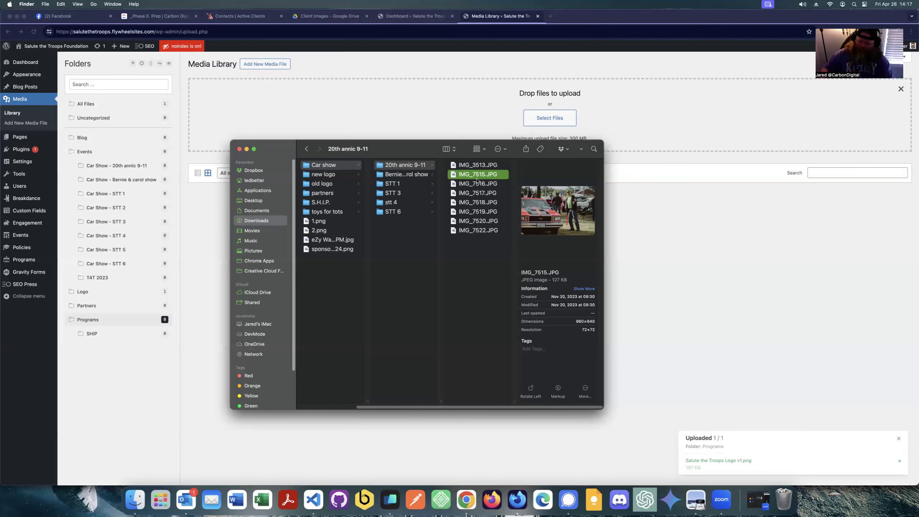
pyautogui.moveTo(525, 190)
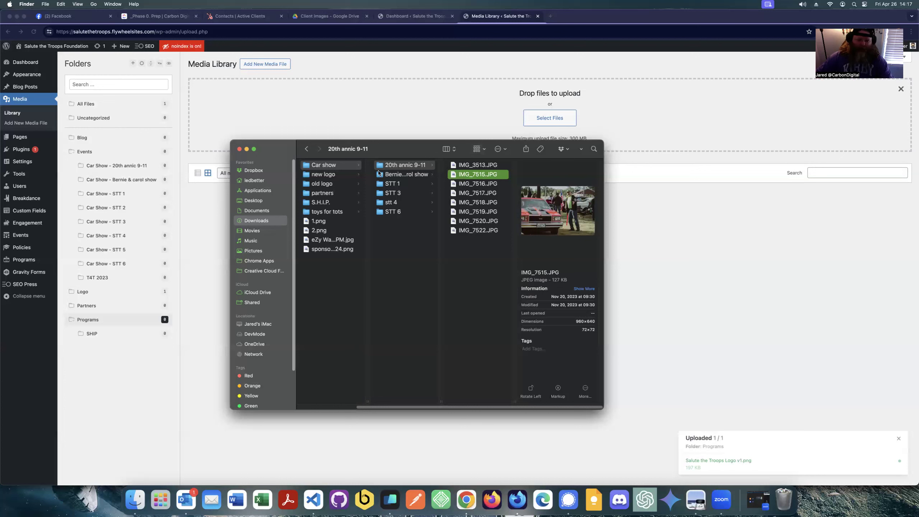
pyautogui.moveTo(548, 227)
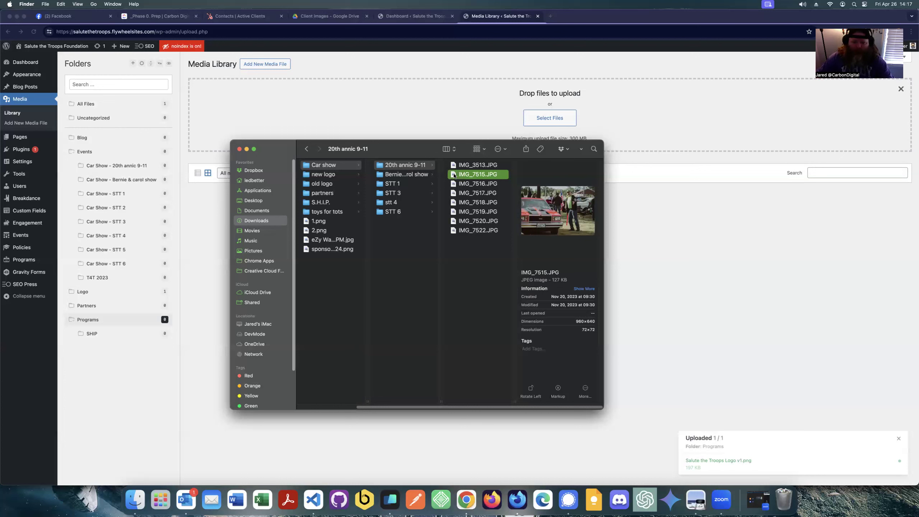
# Preview IMG_3513, IMG_7517, IMG_7520 and IMG_7522, then open IMG_3513.JPG in Preview.
pyautogui.click(477, 164)
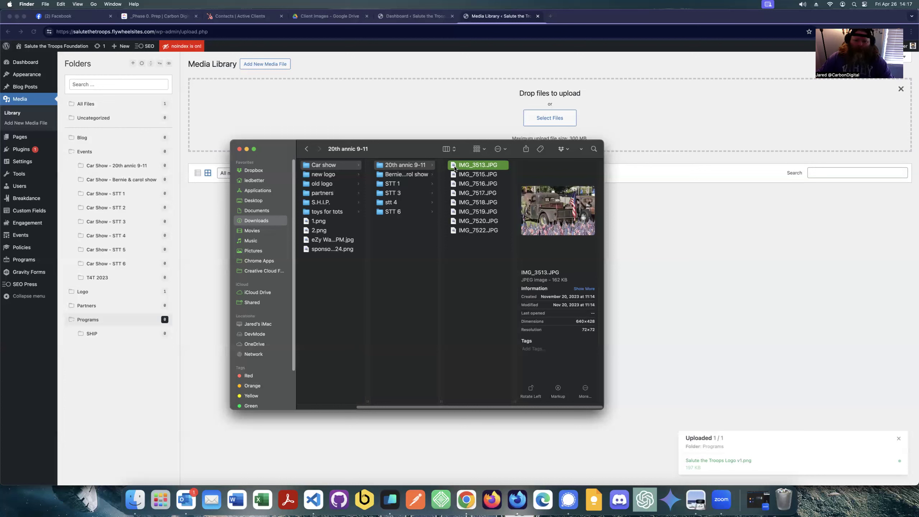
pyautogui.click(477, 193)
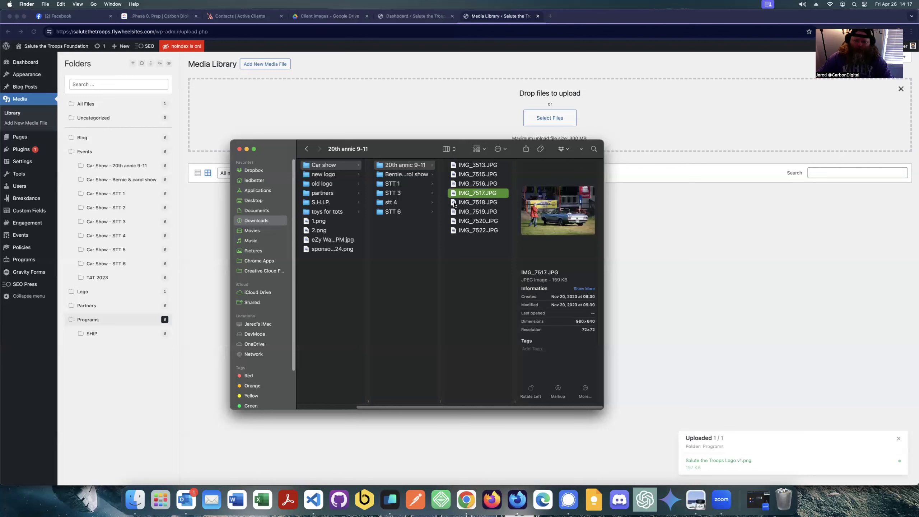
pyautogui.click(478, 221)
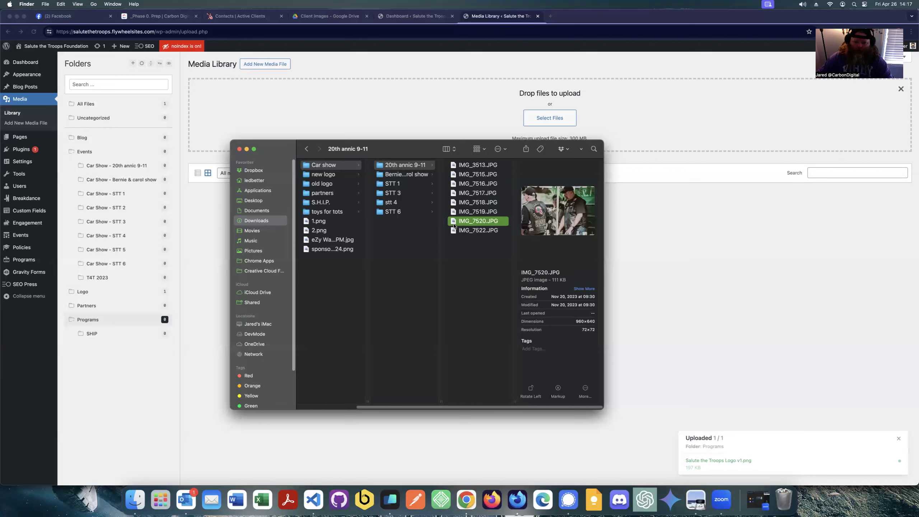
pyautogui.click(478, 229)
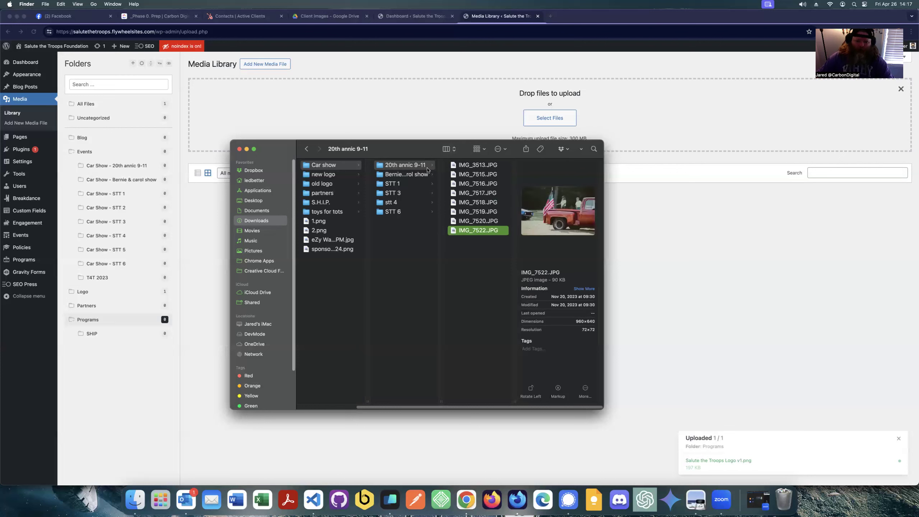
pyautogui.click(478, 164)
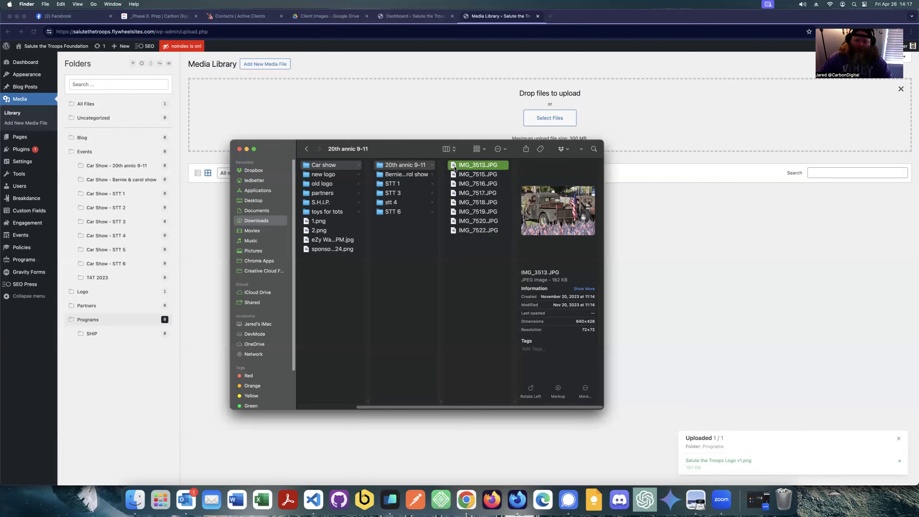
pyautogui.doubleClick(477, 165)
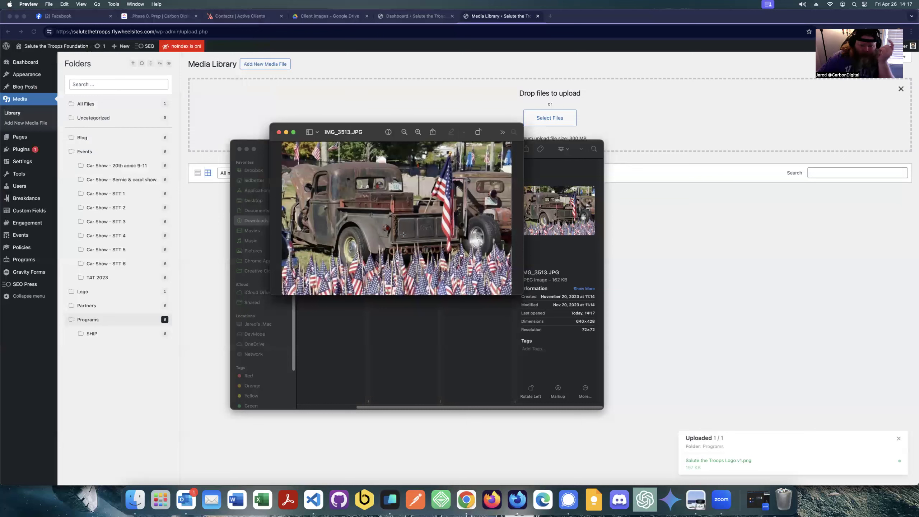
pyautogui.moveTo(405, 229)
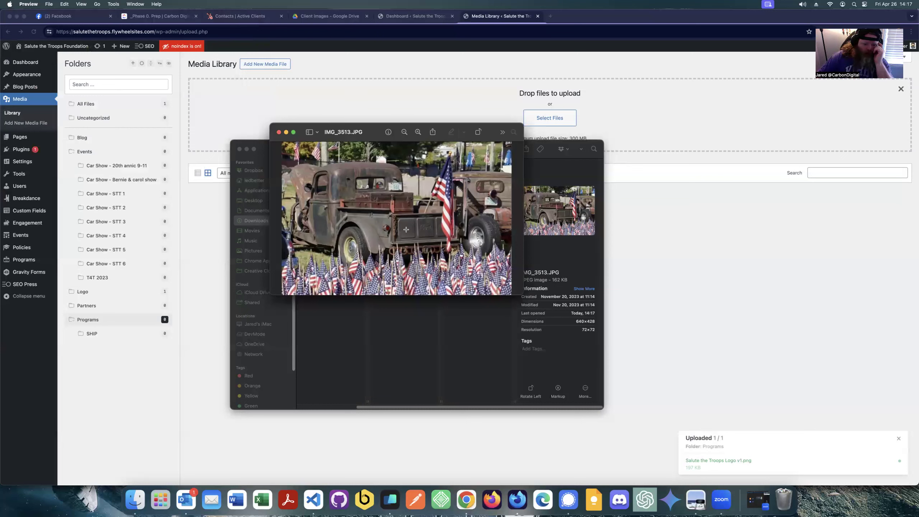
pyautogui.moveTo(358, 212)
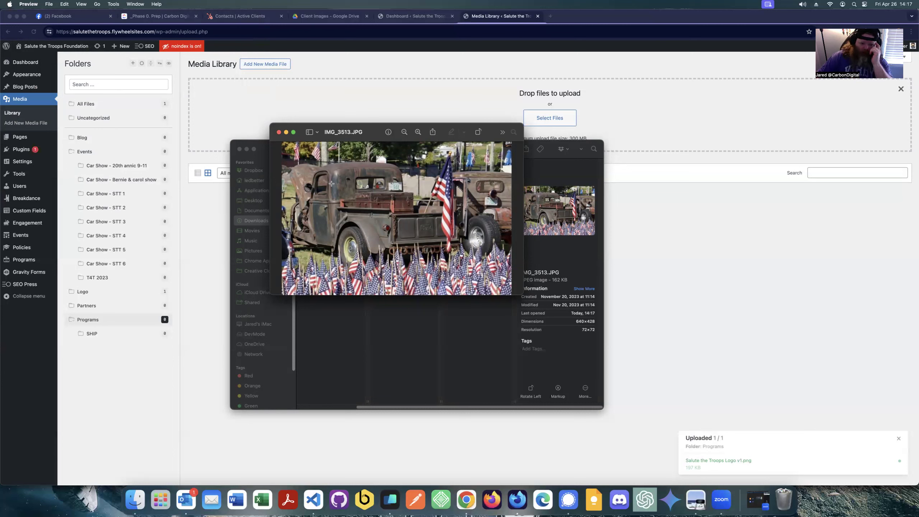
pyautogui.moveTo(352, 209)
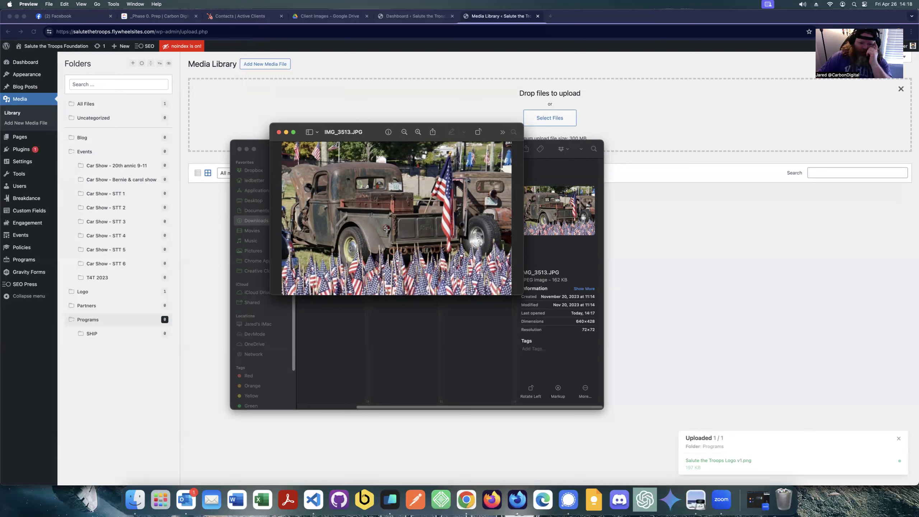
pyautogui.moveTo(261, 227)
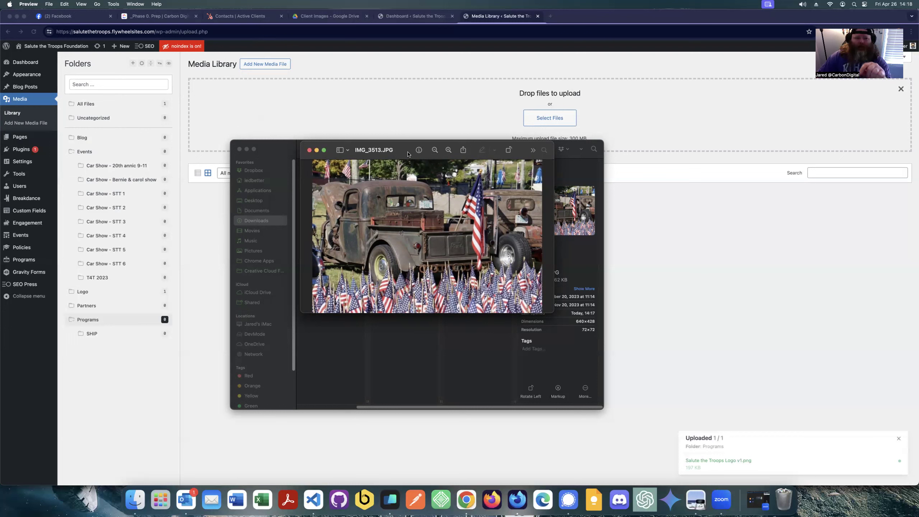
pyautogui.moveTo(409, 176)
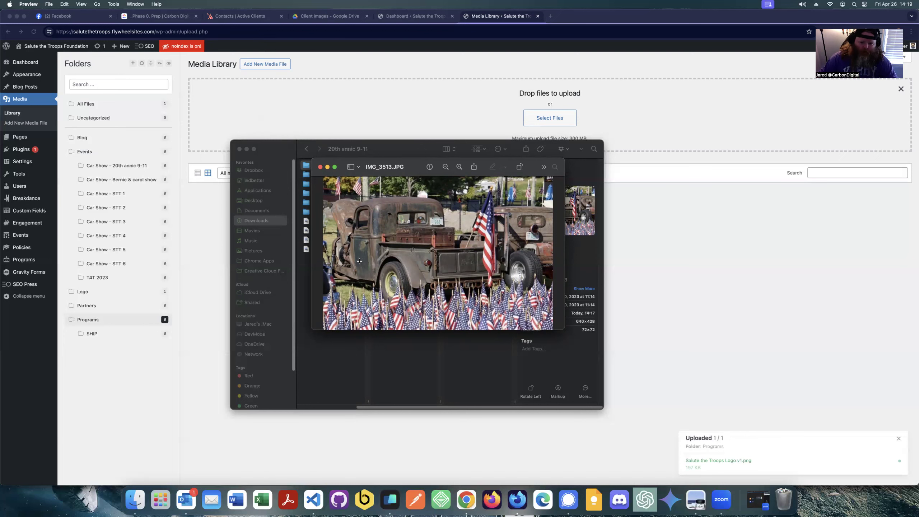
pyautogui.moveTo(417, 166)
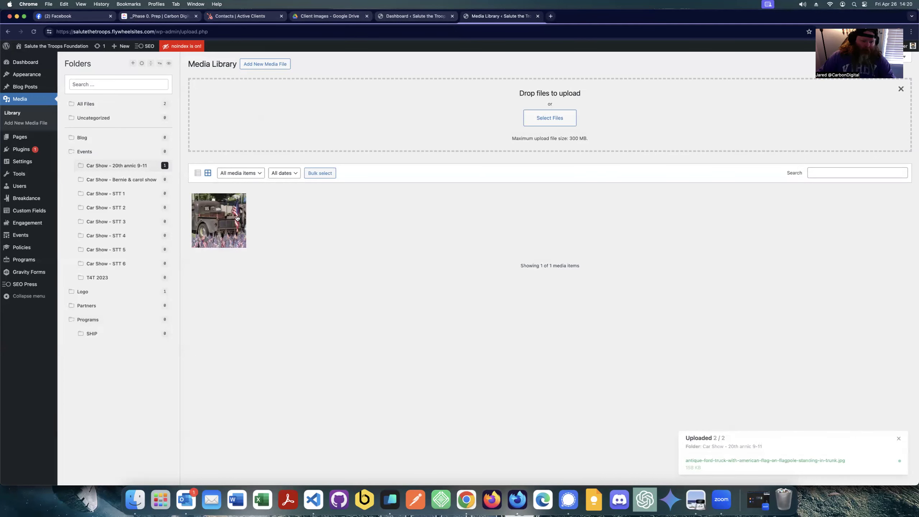
# Open the uploaded antique truck photo's attachment details.
pyautogui.click(218, 221)
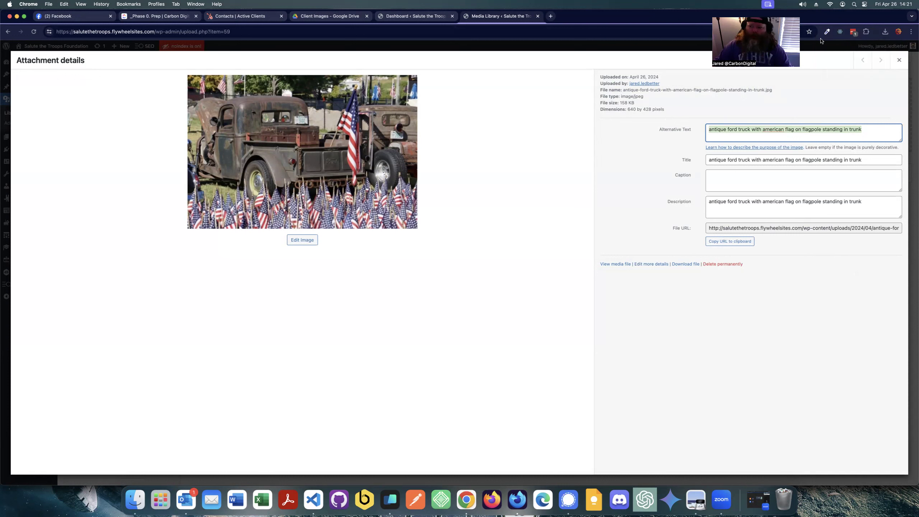
pyautogui.moveTo(670, 187)
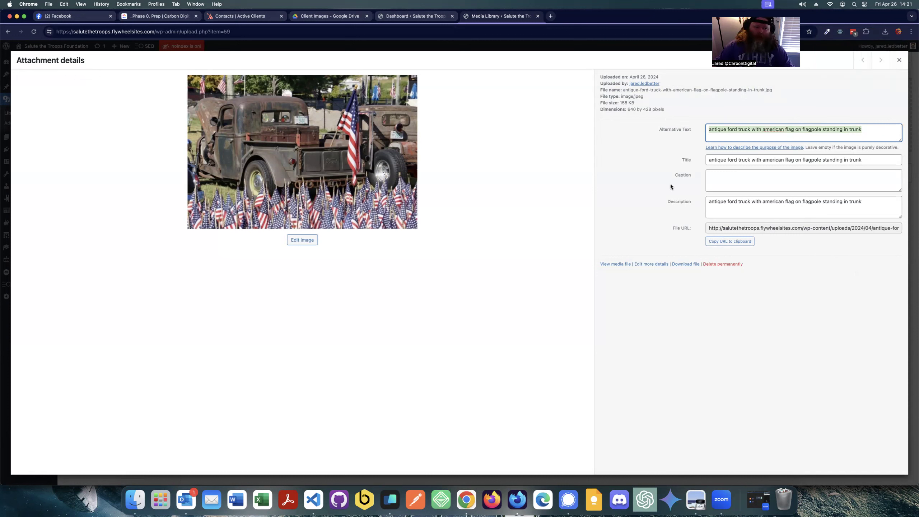
# Close the truck photo's Attachment details modal.
pyautogui.click(803, 180)
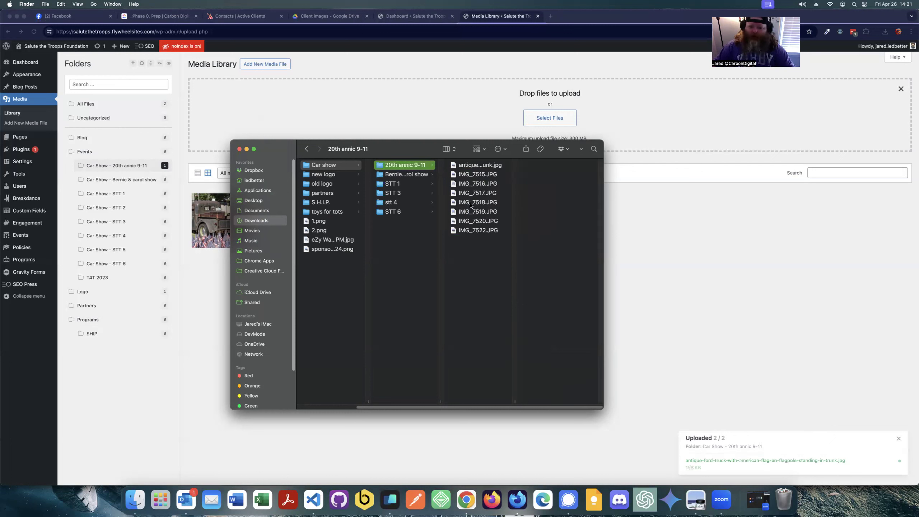
# Compare the renamed antique truck file against IMG_7515 and IMG_7517, ending on the truck.
pyautogui.click(479, 165)
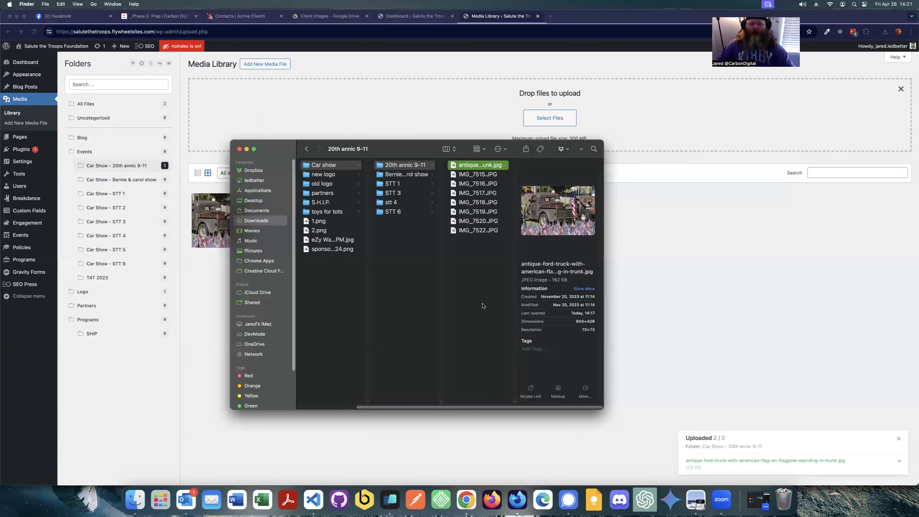
pyautogui.moveTo(431, 178)
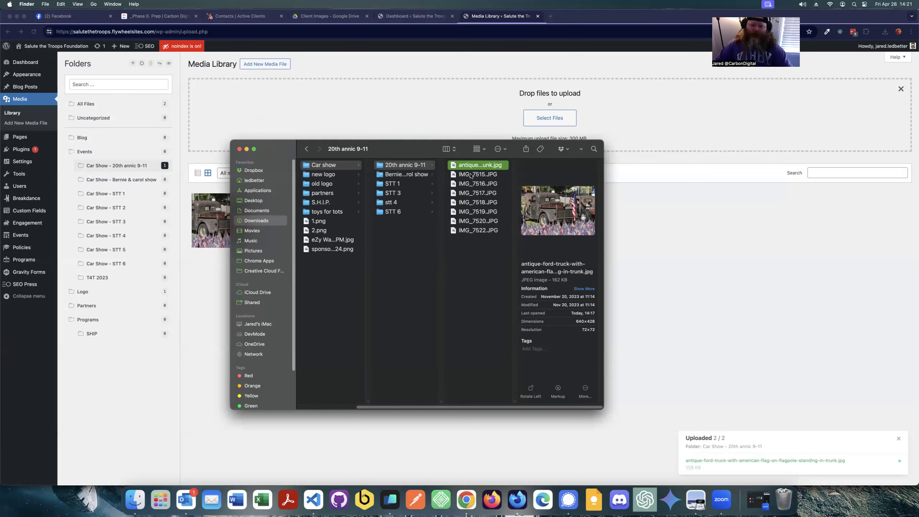
pyautogui.click(478, 174)
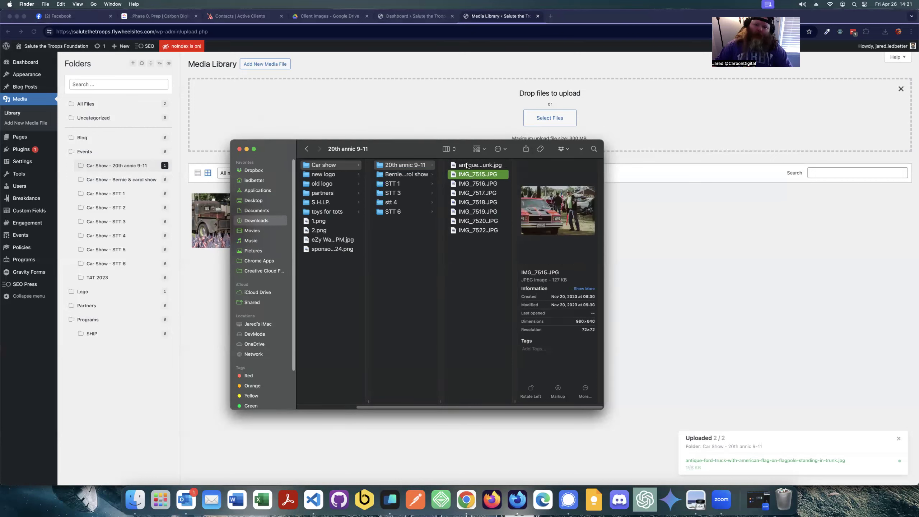
pyautogui.click(480, 164)
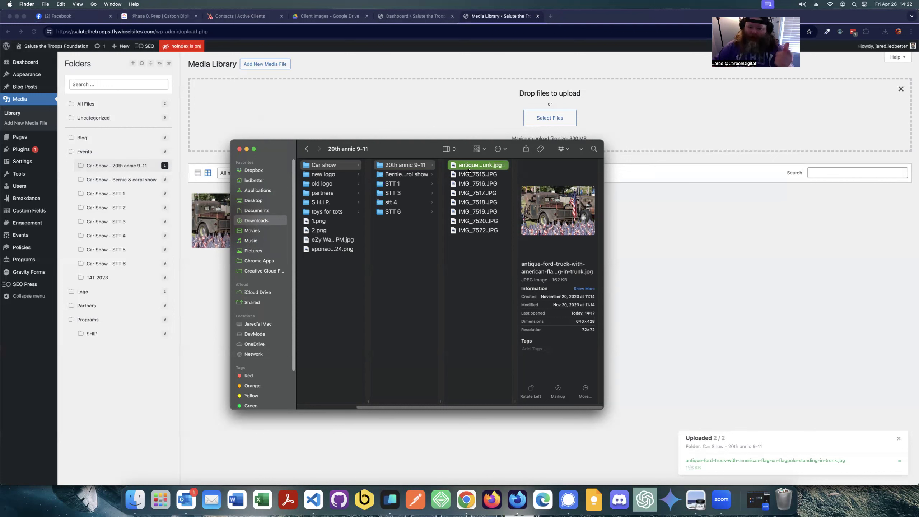
pyautogui.click(477, 192)
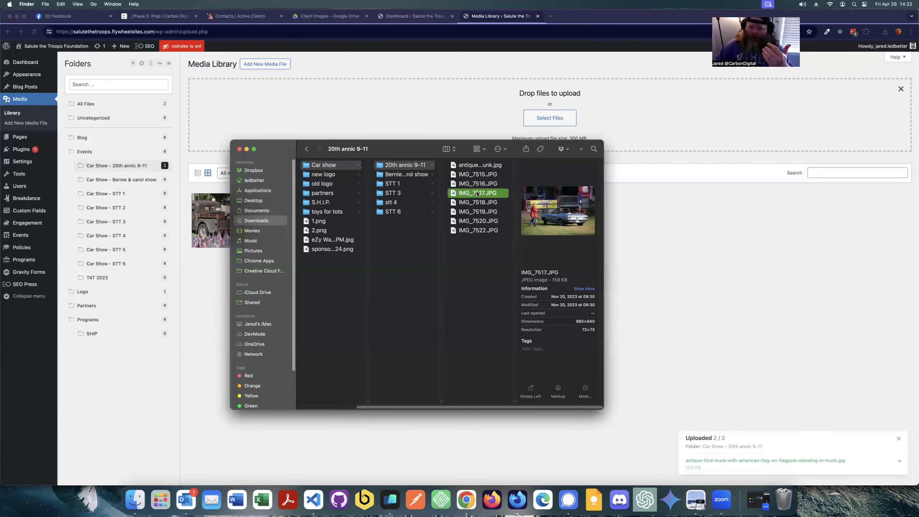
pyautogui.click(479, 164)
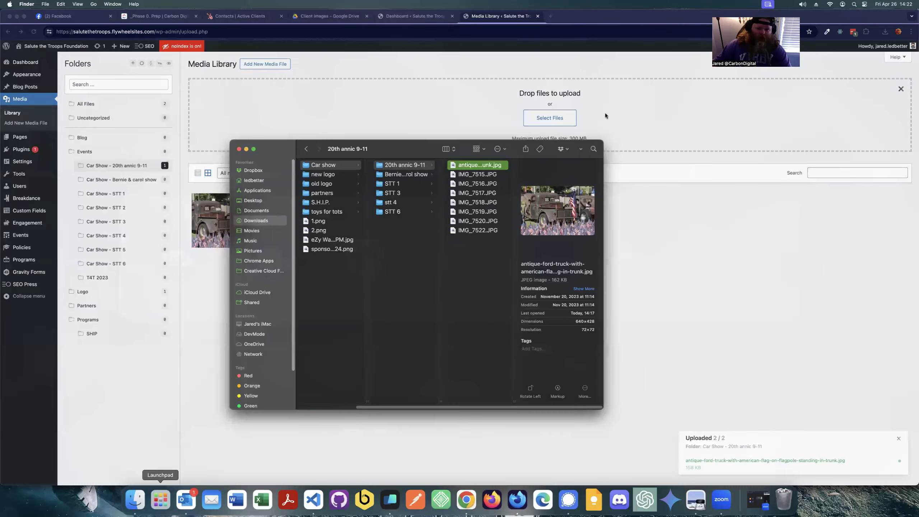
pyautogui.click(160, 500)
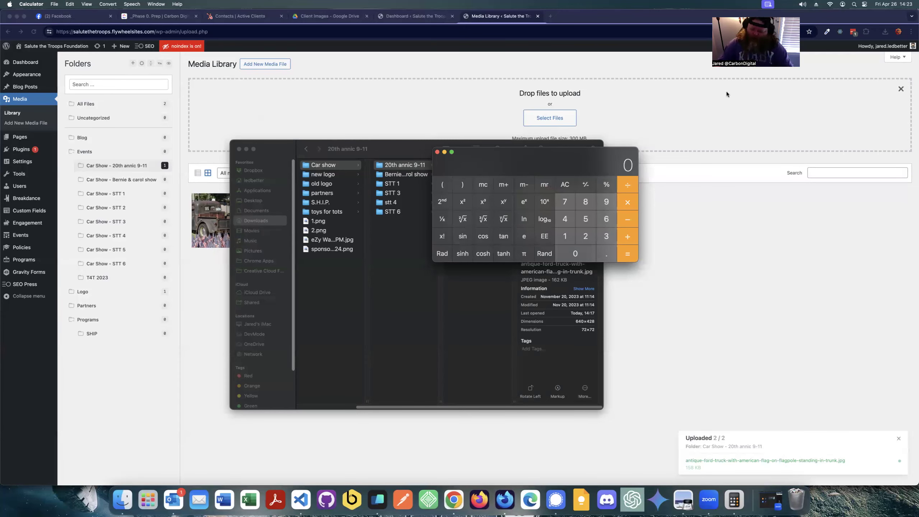
pyautogui.click(564, 202)
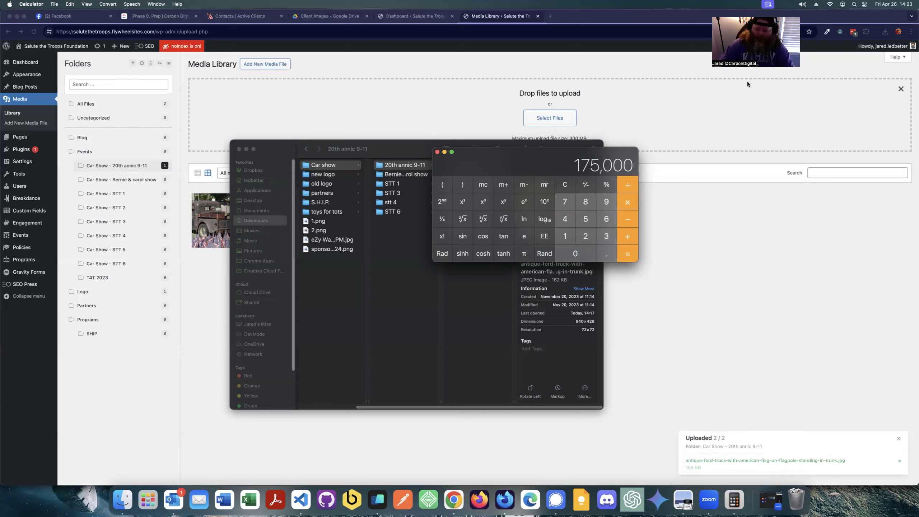
pyautogui.moveTo(557, 192)
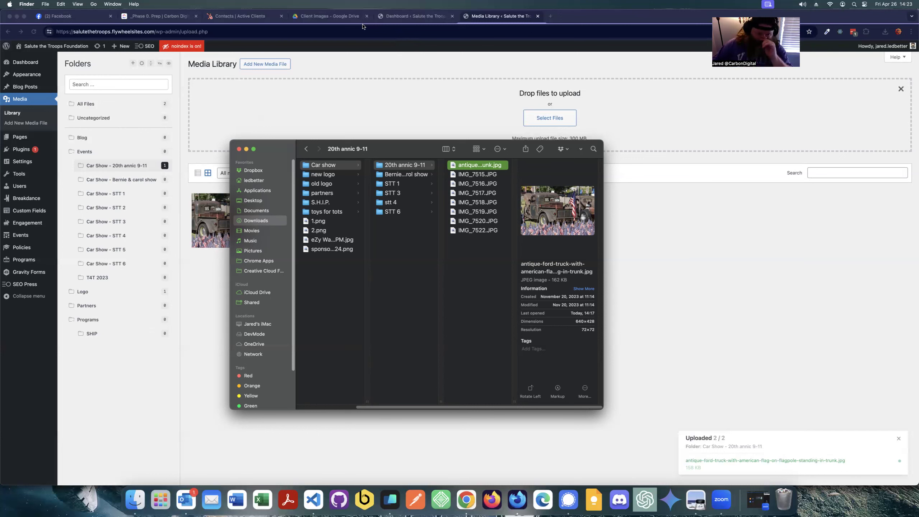
pyautogui.moveTo(487, 280)
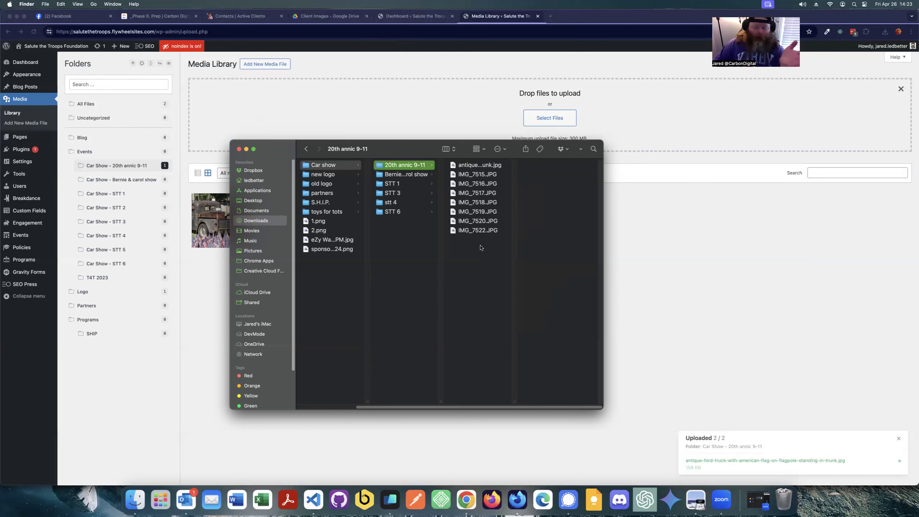
pyautogui.moveTo(475, 238)
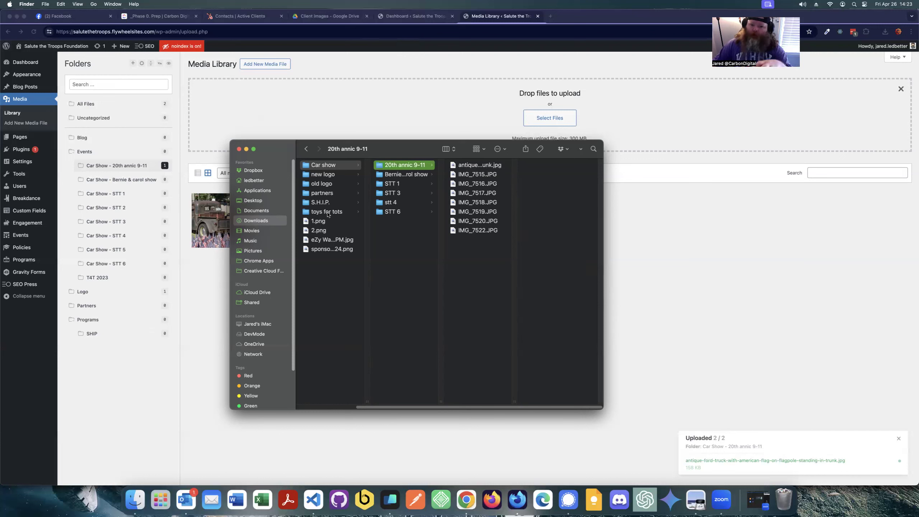
pyautogui.click(477, 183)
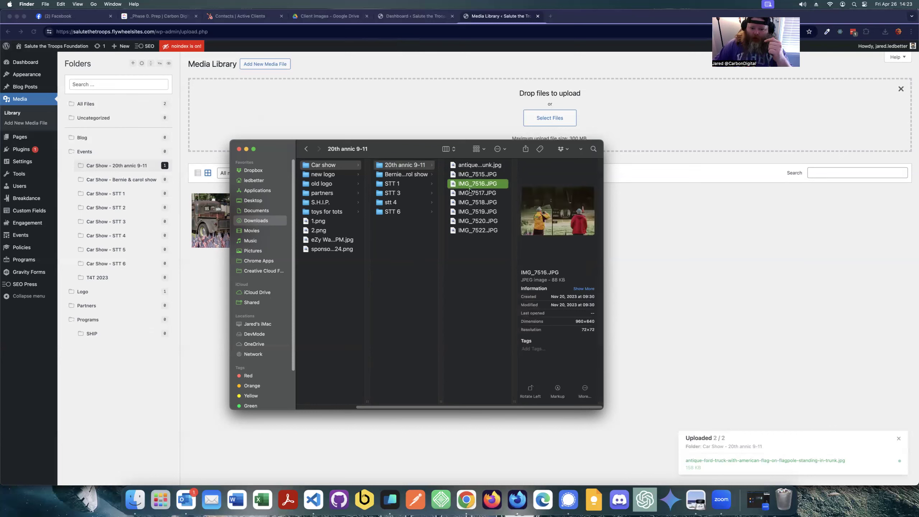
pyautogui.click(479, 165)
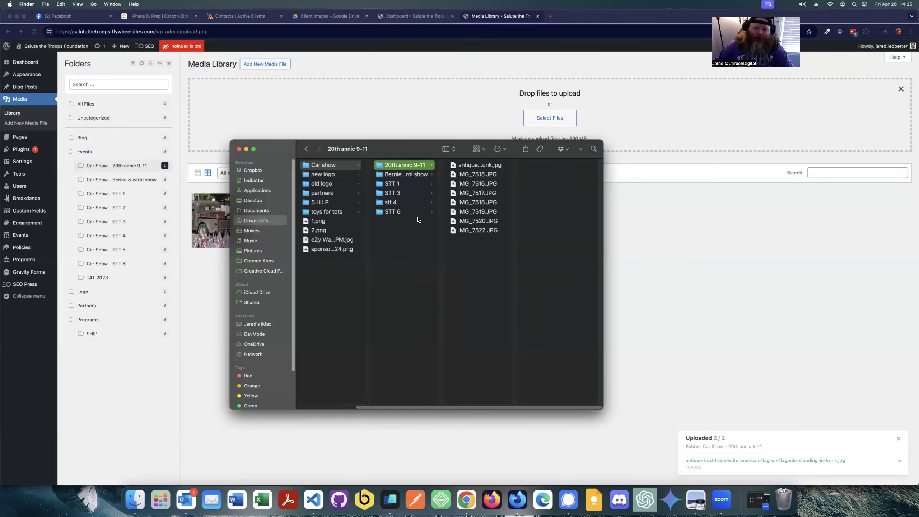
pyautogui.moveTo(458, 245)
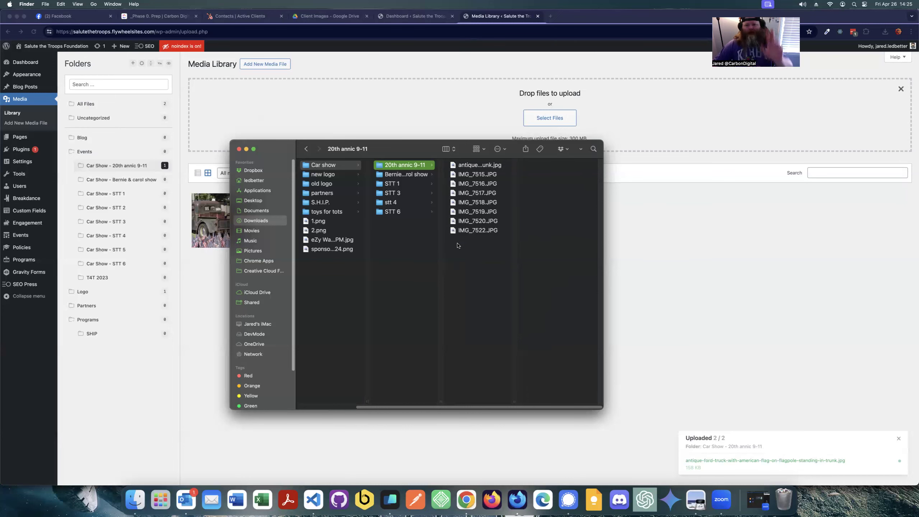